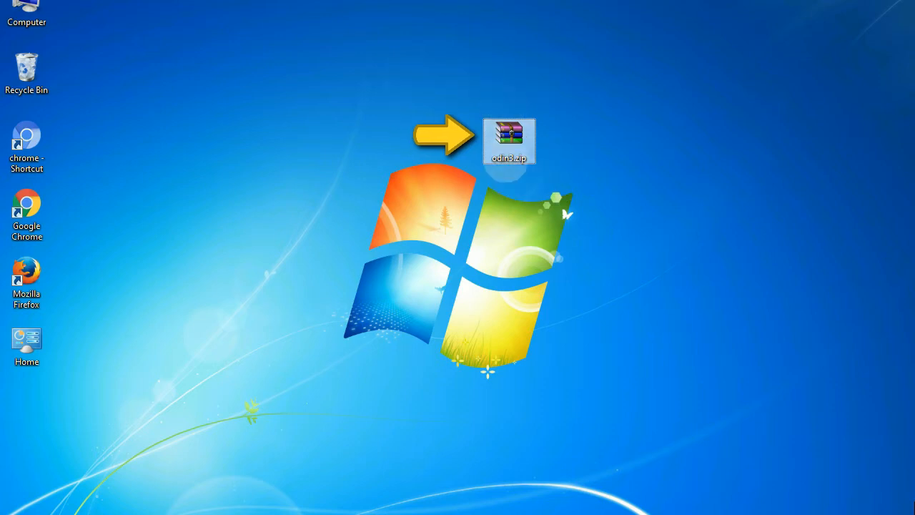
{"action": "mouse_move", "coordinate": [509, 140]}
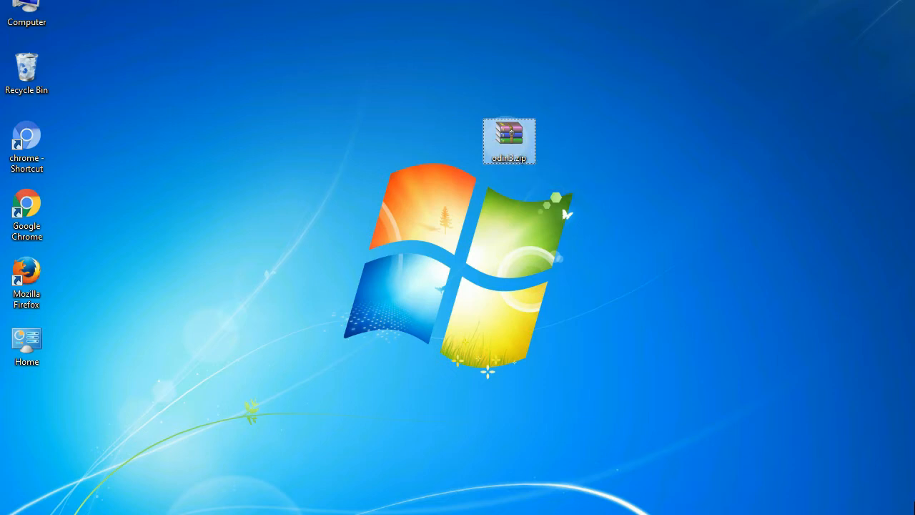
Launch the Odin download from the desktop to begin the PDA tar.md5 flash.
{"action": "double_click", "coordinate": [508, 141]}
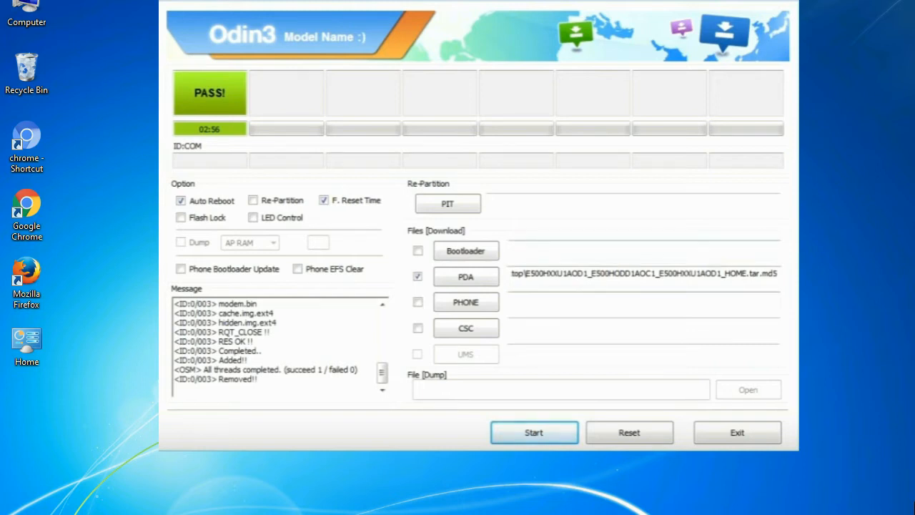
Exit Odin3 after the PASS result, returning to the desktop with the Odin_v3.09 archive.
{"action": "left_click", "coordinate": [736, 431]}
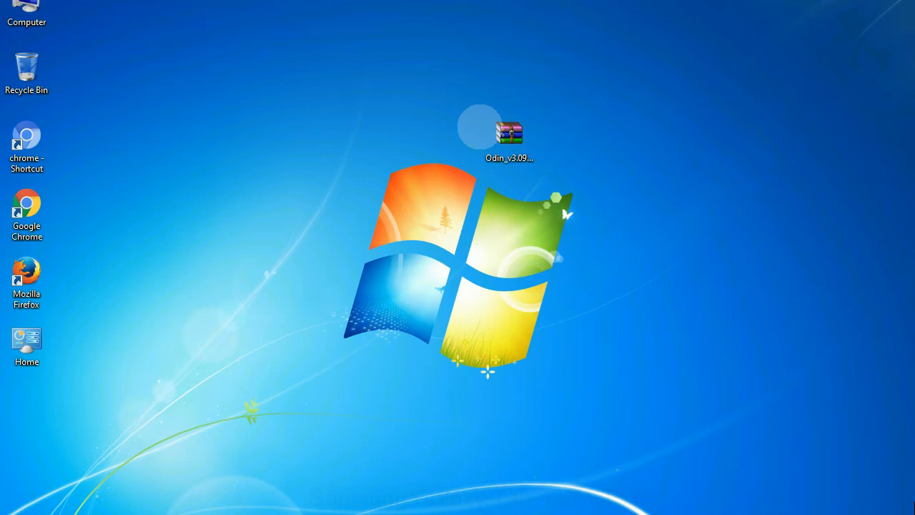
Extract the Odin_v3.09 zip archive's contents next to it with Extract Here.
{"action": "left_click", "coordinate": [509, 136]}
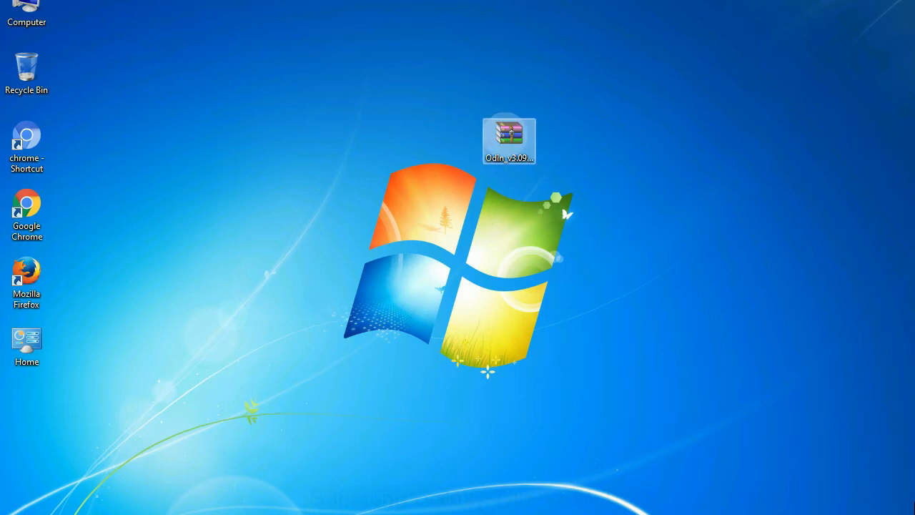
{"action": "right_click", "coordinate": [509, 140]}
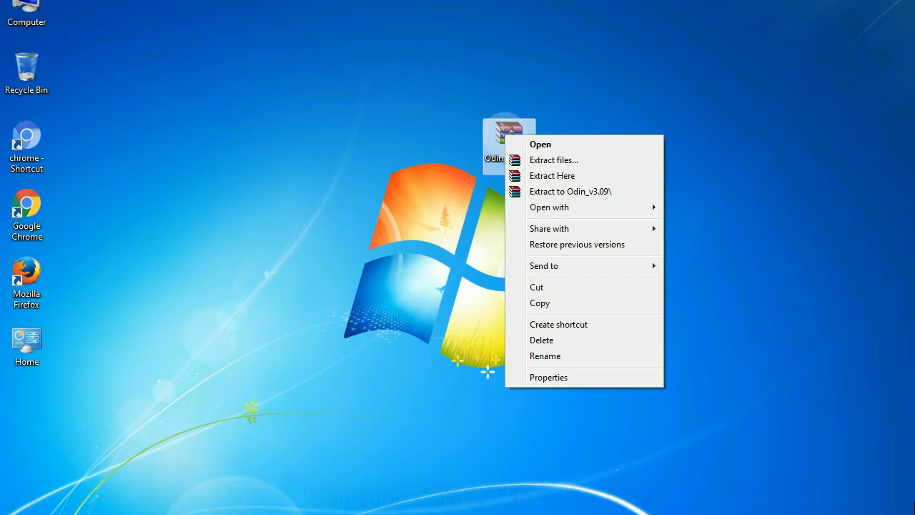
{"action": "mouse_move", "coordinate": [552, 174]}
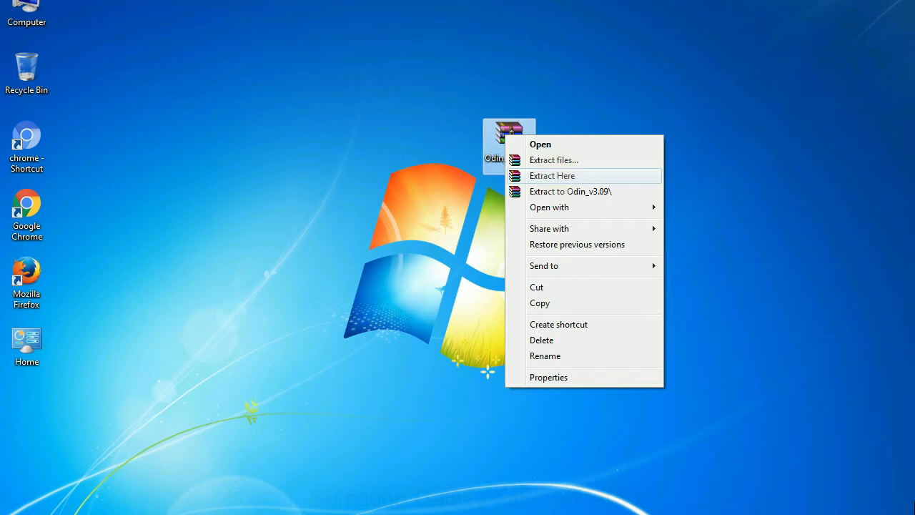
{"action": "left_click", "coordinate": [551, 174]}
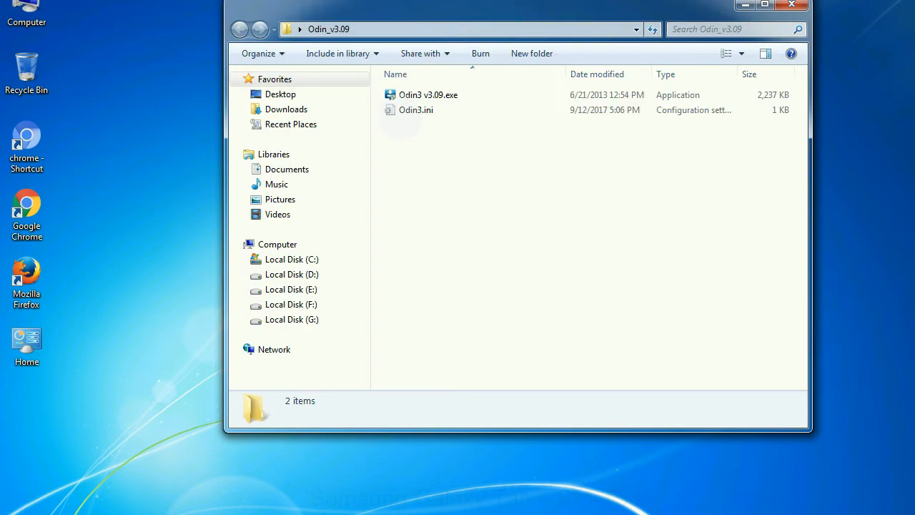
Launch Odin3 v3.09.exe from the extracted Odin_v3.09 folder.
{"action": "right_click", "coordinate": [427, 95]}
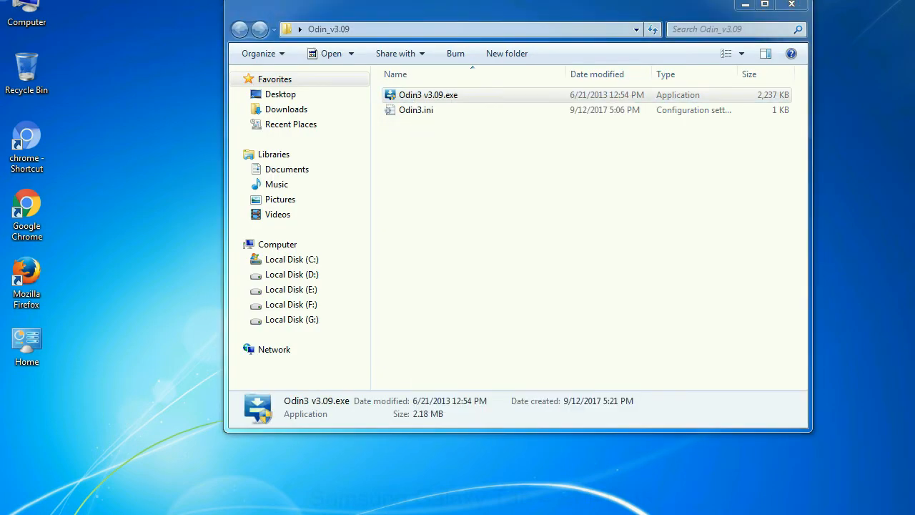
{"action": "double_click", "coordinate": [429, 95]}
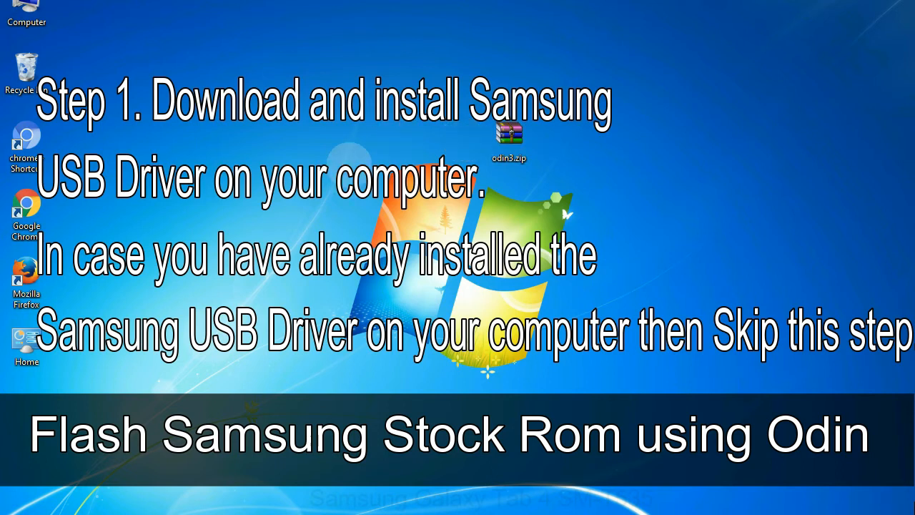
Launch Odin3 v3.09 and then close its window, leaving the desktop with the Odin zip.
{"action": "left_click", "coordinate": [509, 136]}
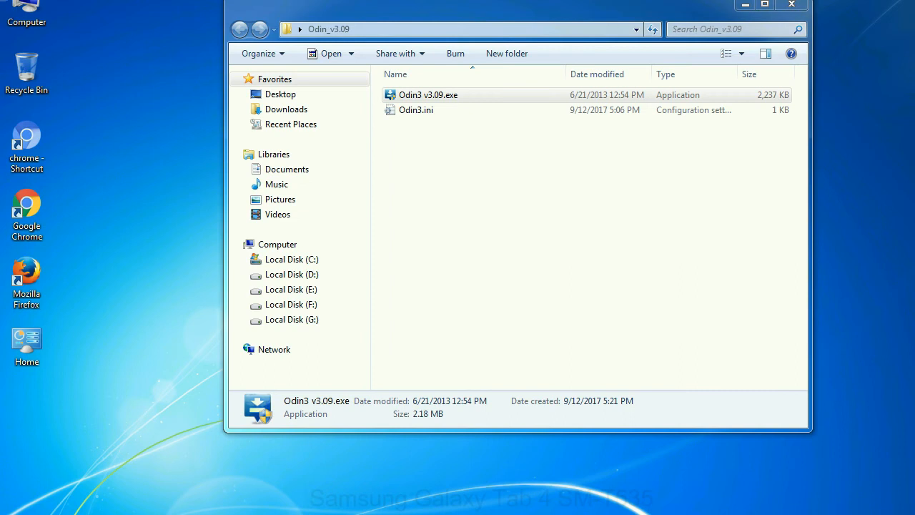
{"action": "double_click", "coordinate": [428, 94]}
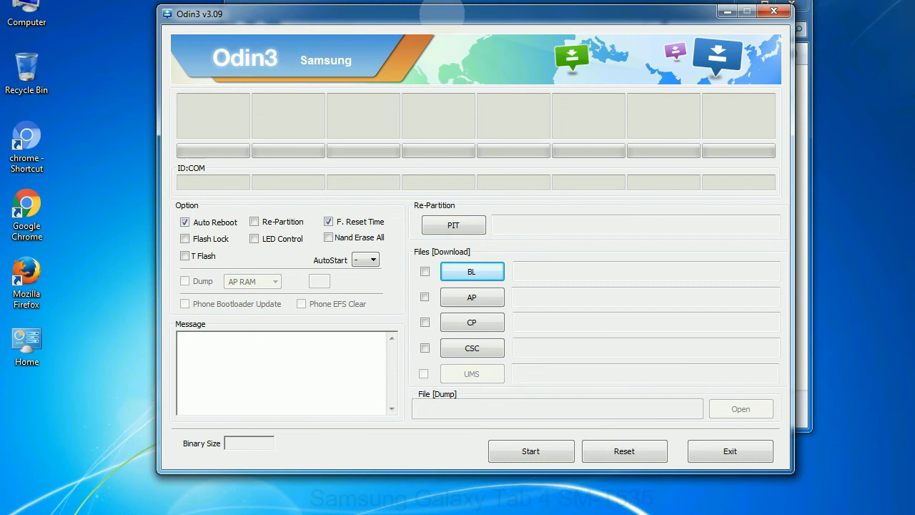
{"action": "left_click", "coordinate": [772, 11]}
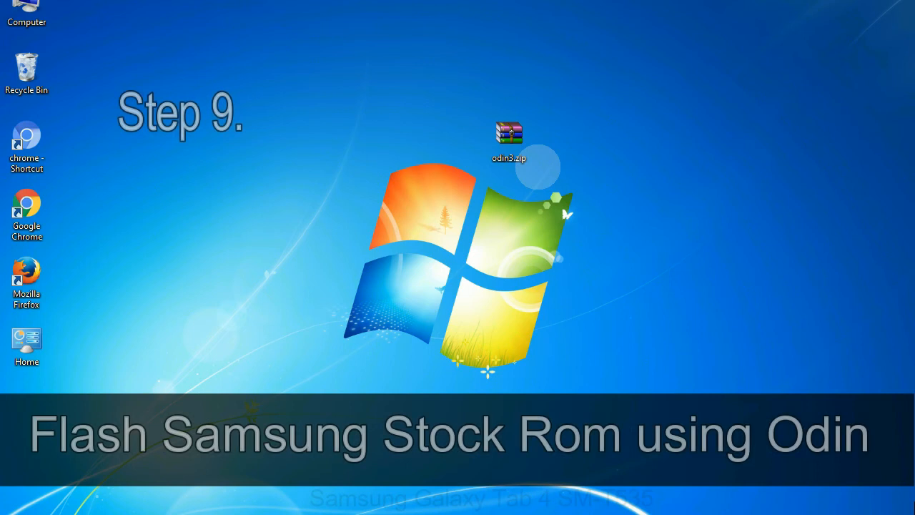
Launch Odin3 from the zip and choose the HOME tar.md5 firmware file for PDA.
{"action": "left_click", "coordinate": [509, 140]}
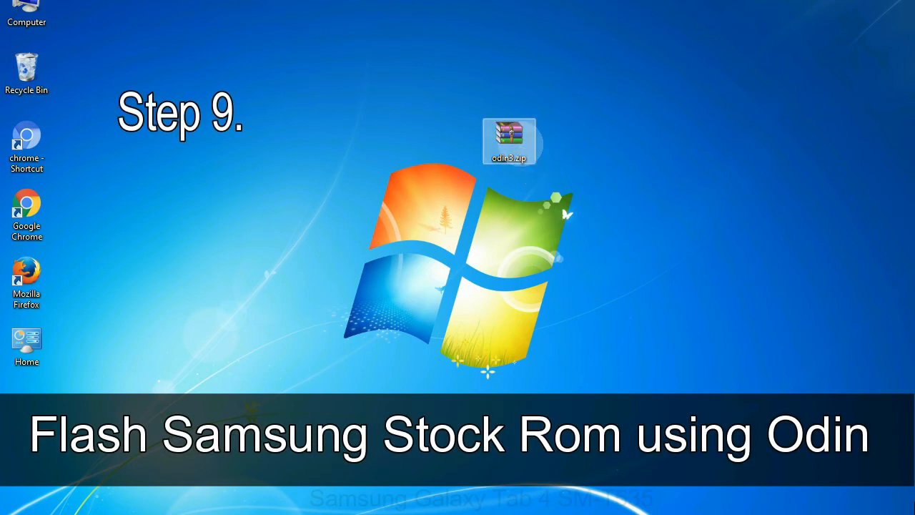
{"action": "double_click", "coordinate": [509, 141]}
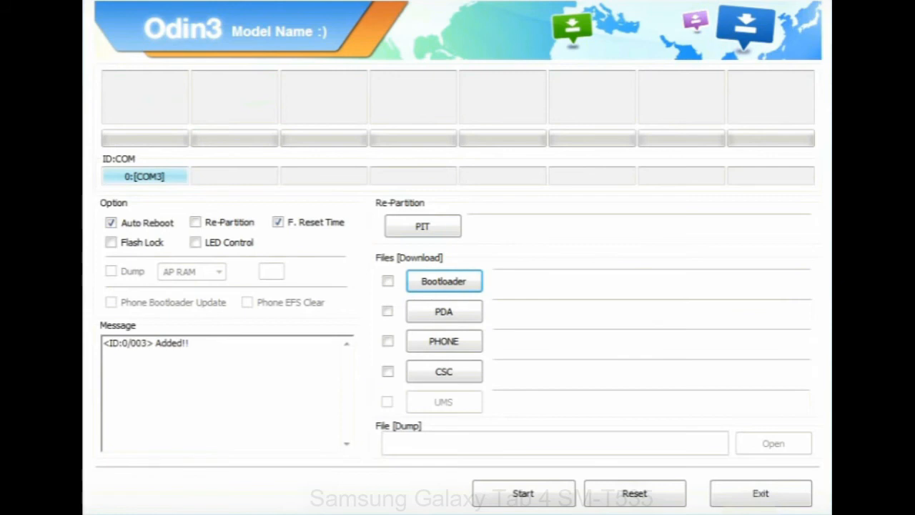
{"action": "left_click", "coordinate": [443, 311]}
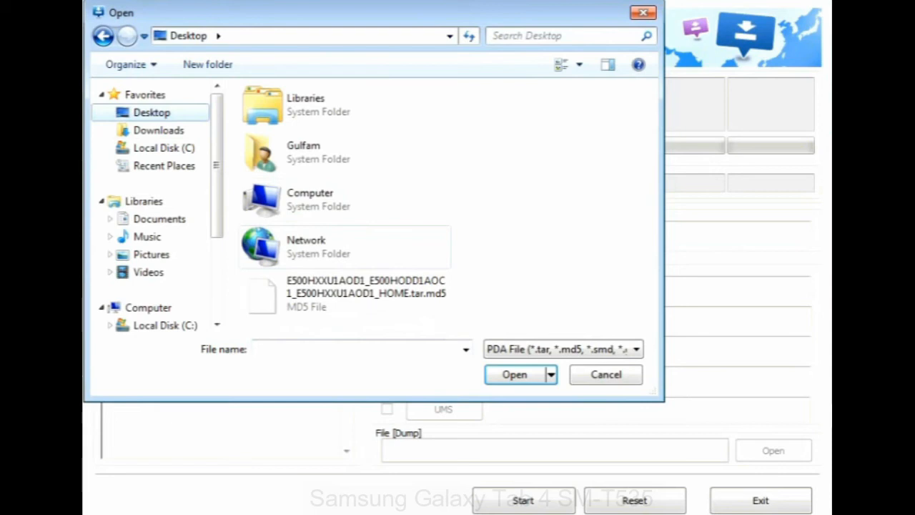
{"action": "left_click", "coordinate": [515, 374]}
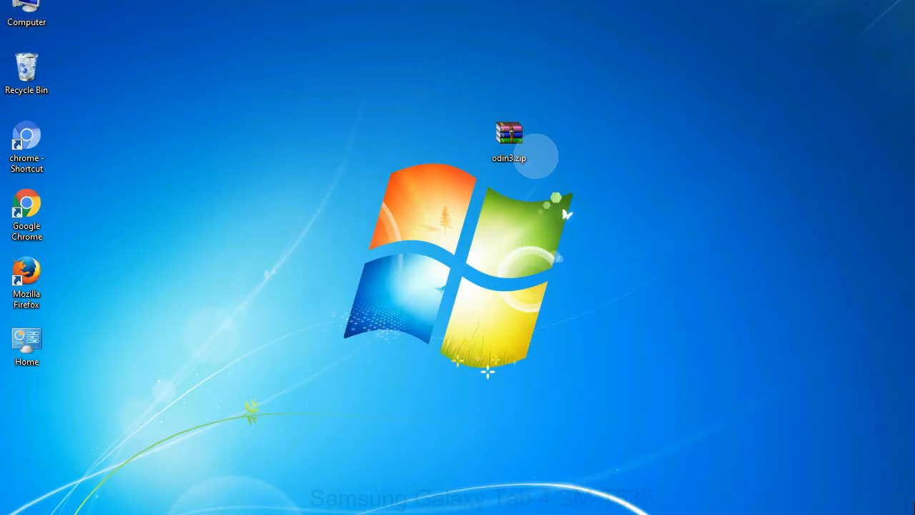
Relaunch Odin3, flash the HOME tar.md5 as PDA to PASS, then close Odin3.
{"action": "left_click", "coordinate": [509, 140]}
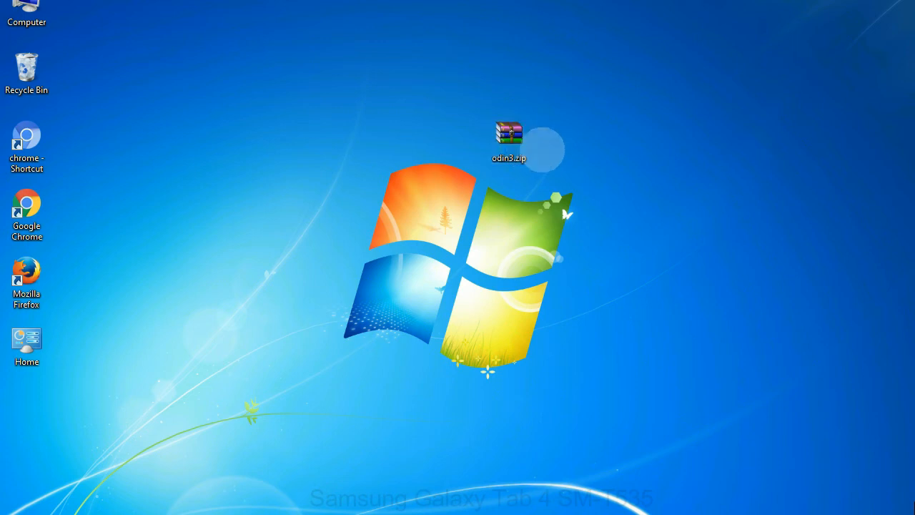
{"action": "left_click", "coordinate": [509, 140]}
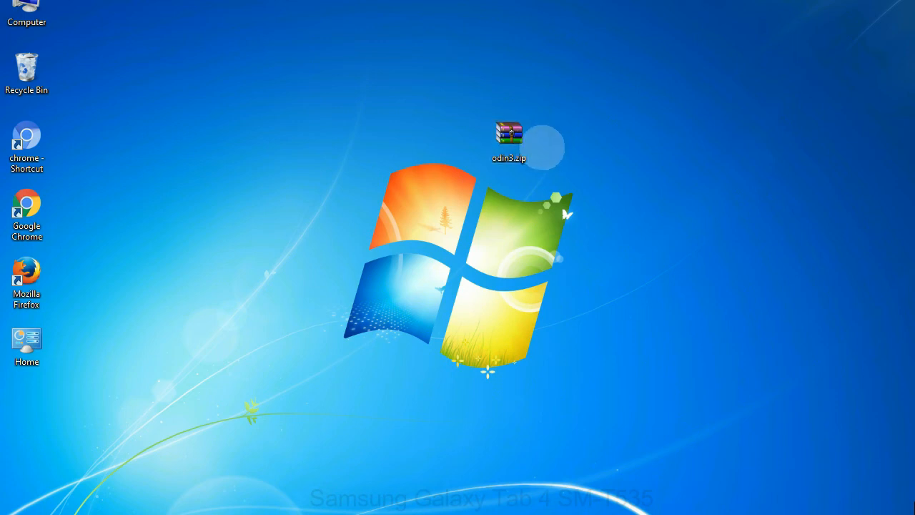
{"action": "double_click", "coordinate": [509, 136]}
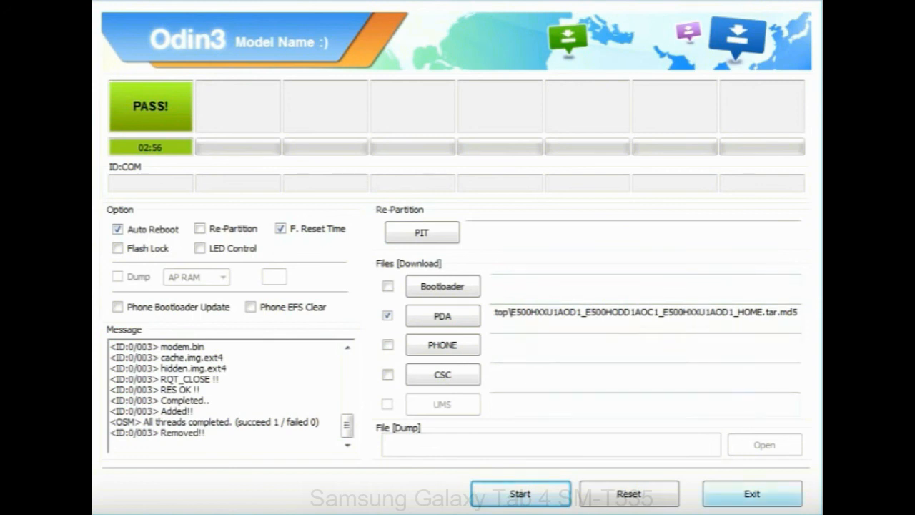
{"action": "left_click", "coordinate": [752, 493]}
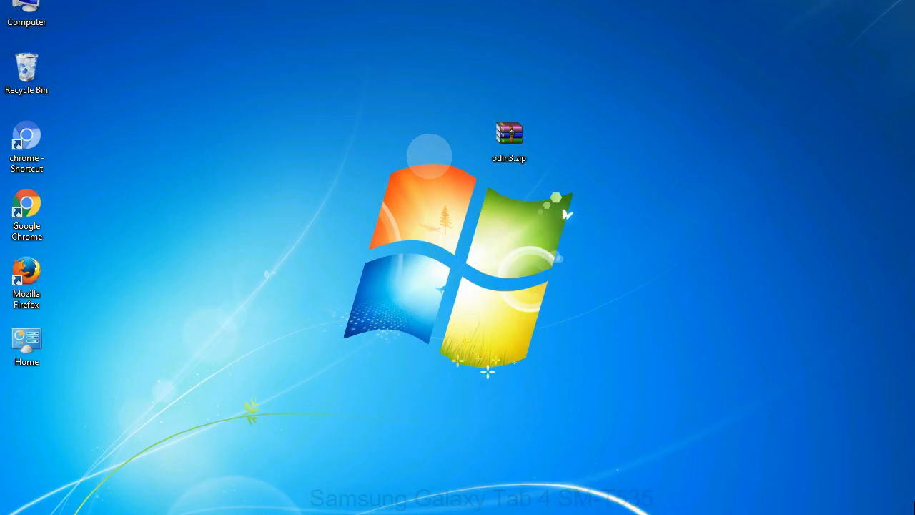